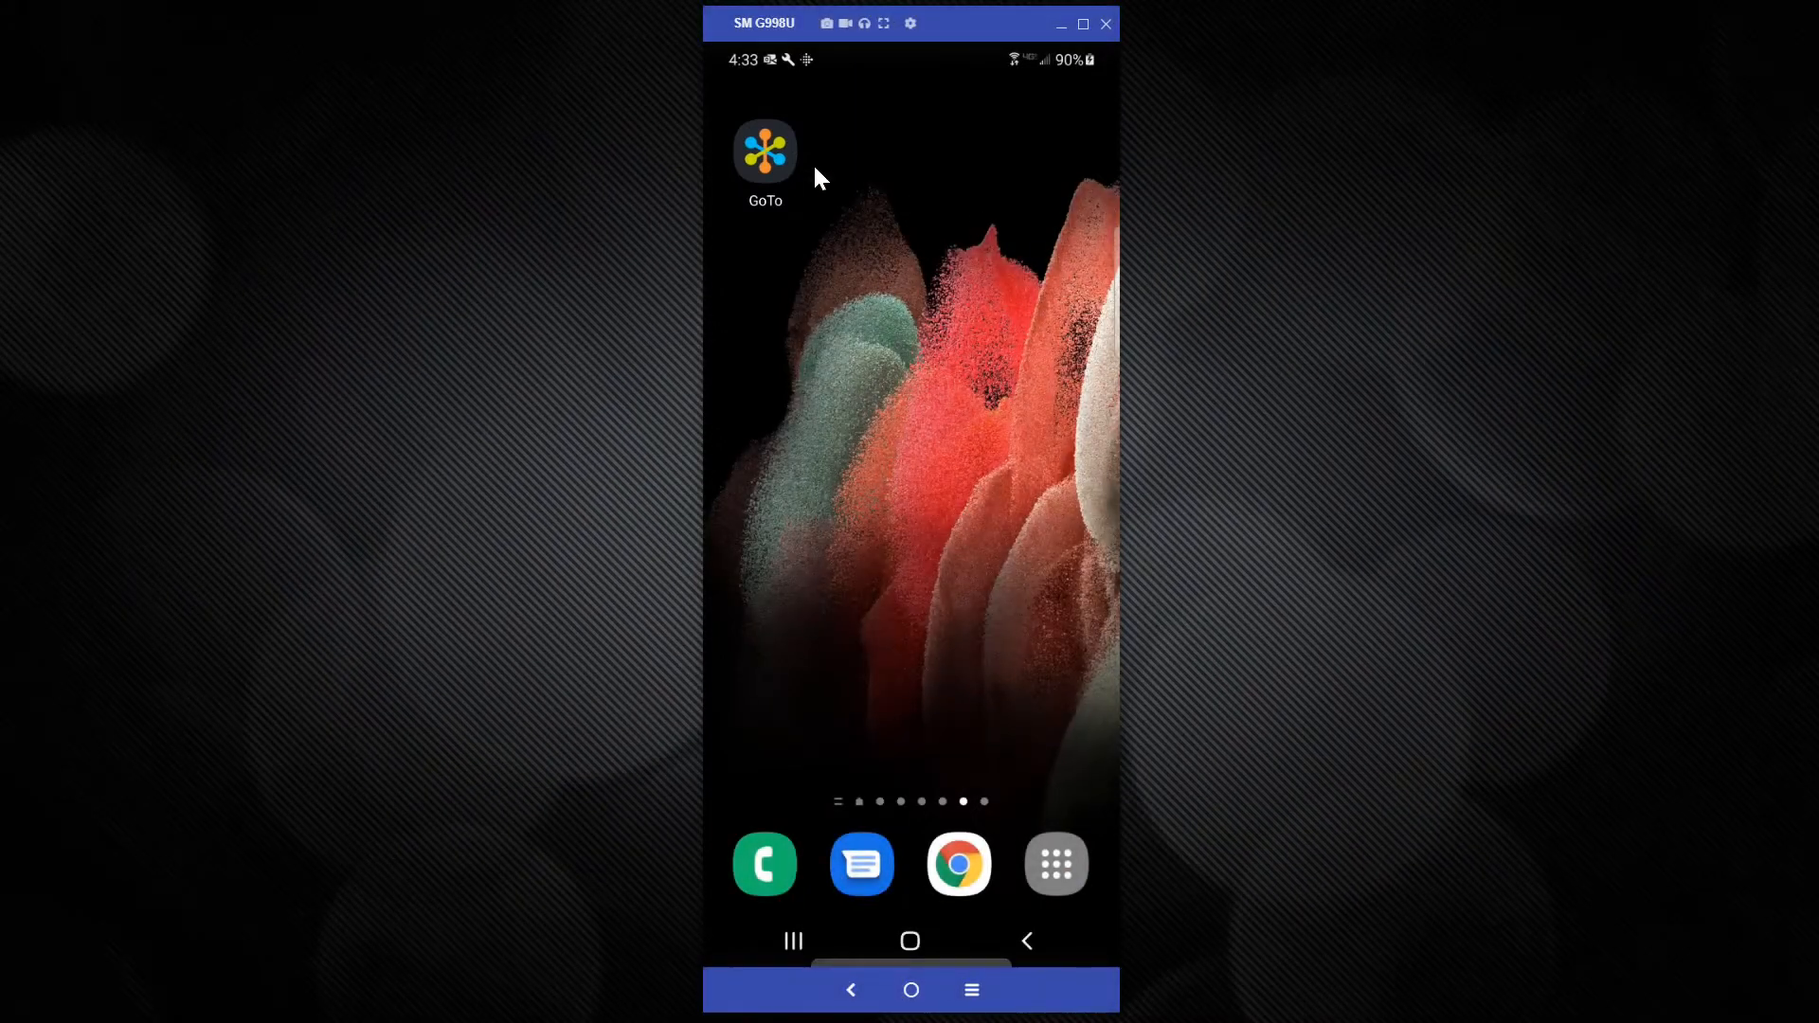
# Launch the GoTo app from the home screen
pyautogui.click(763, 151)
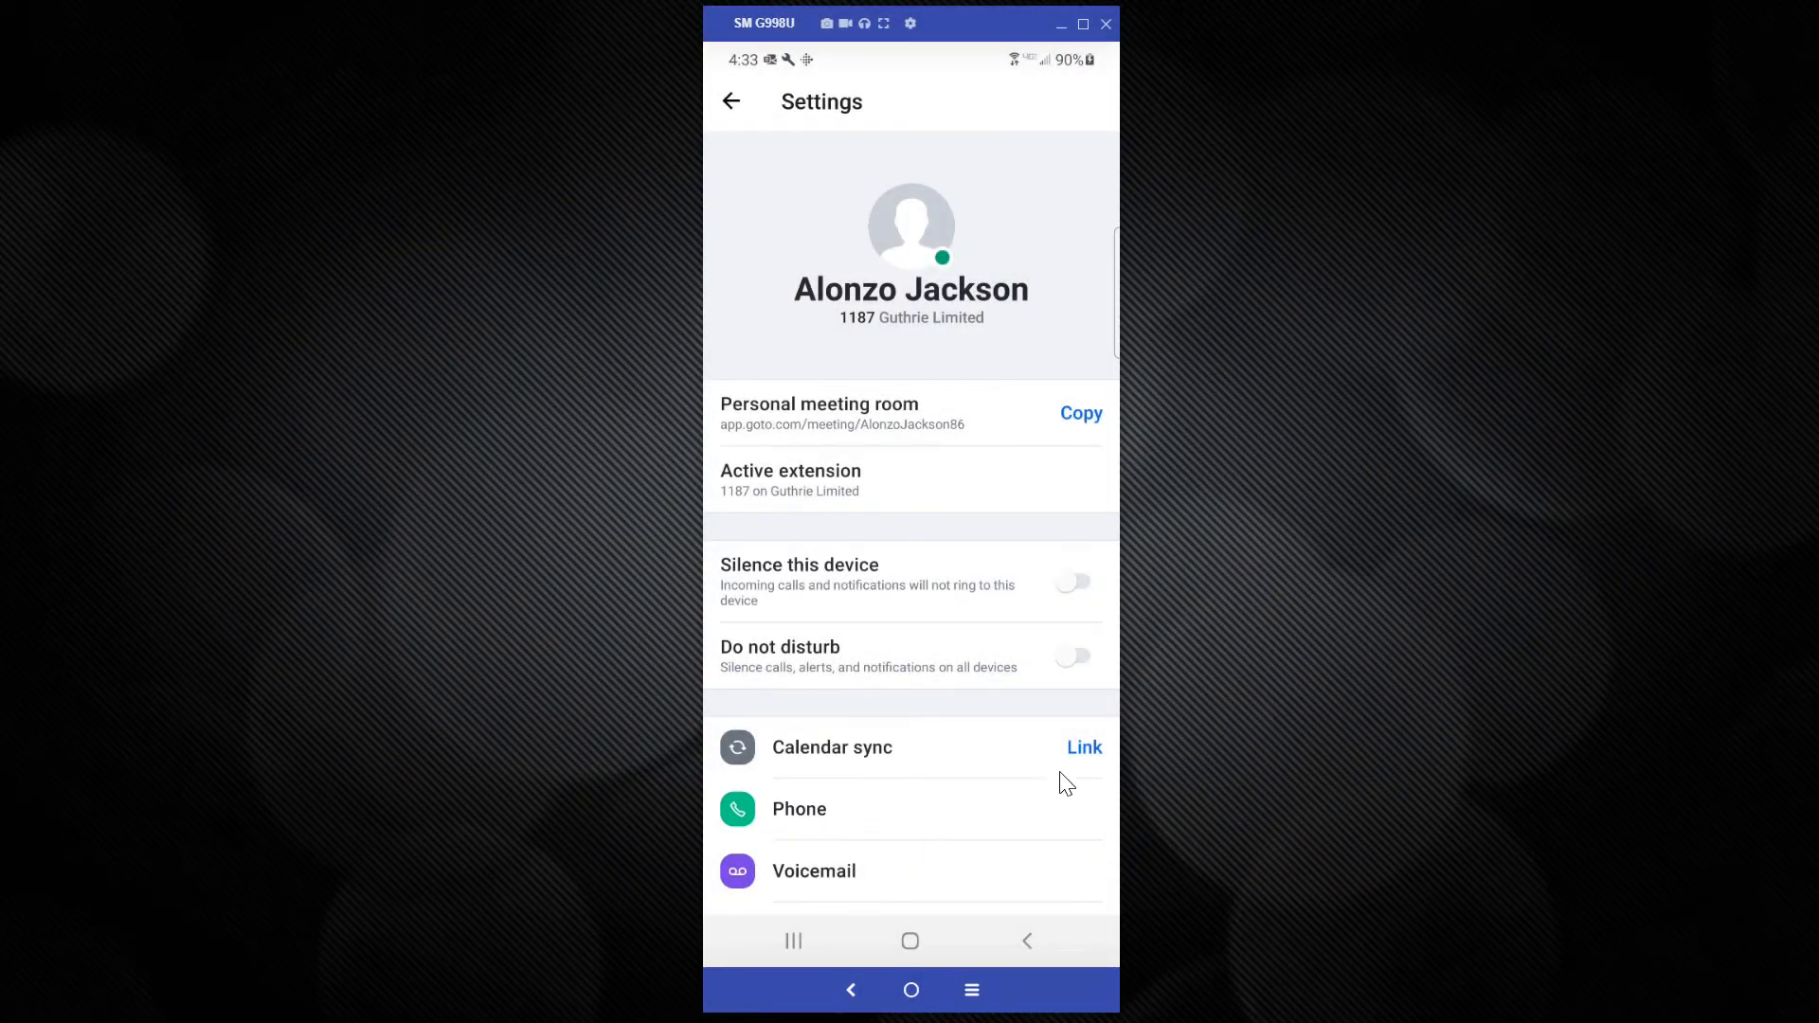
# Reach the Phone Call options page showing Wi‑Fi + Data (VoIP) and network callback off
pyautogui.click(798, 809)
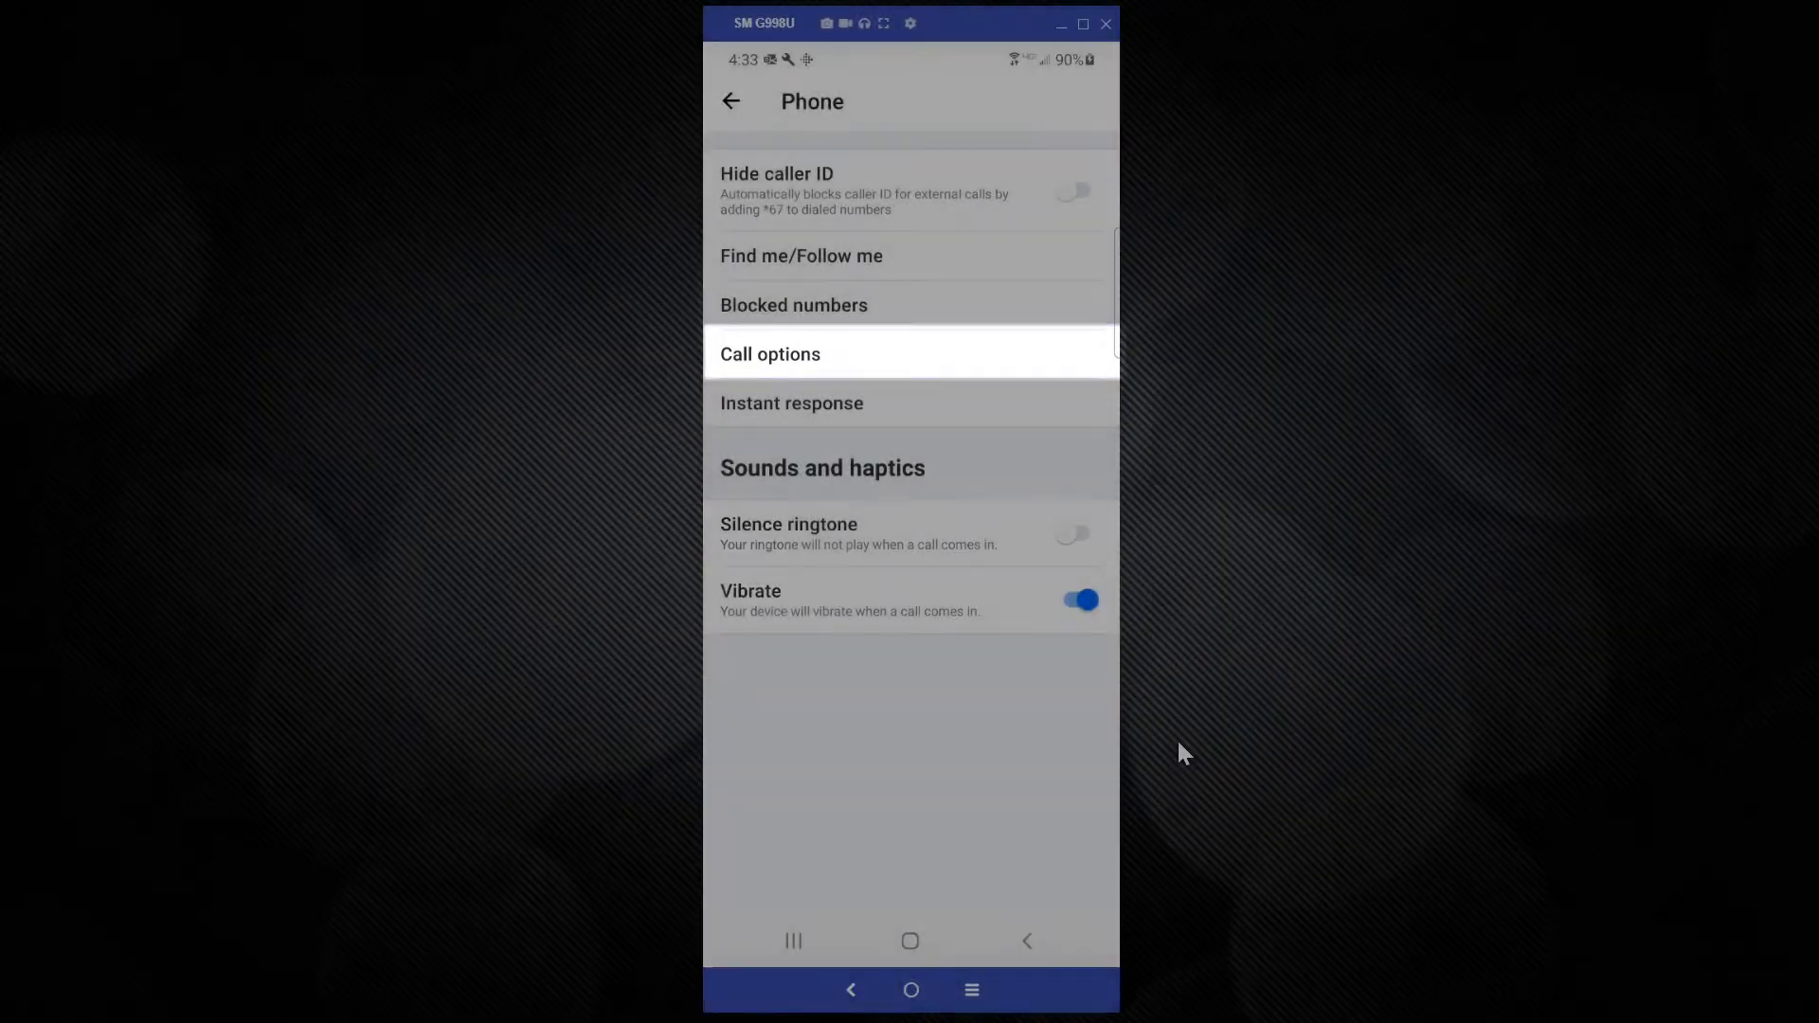
pyautogui.click(769, 354)
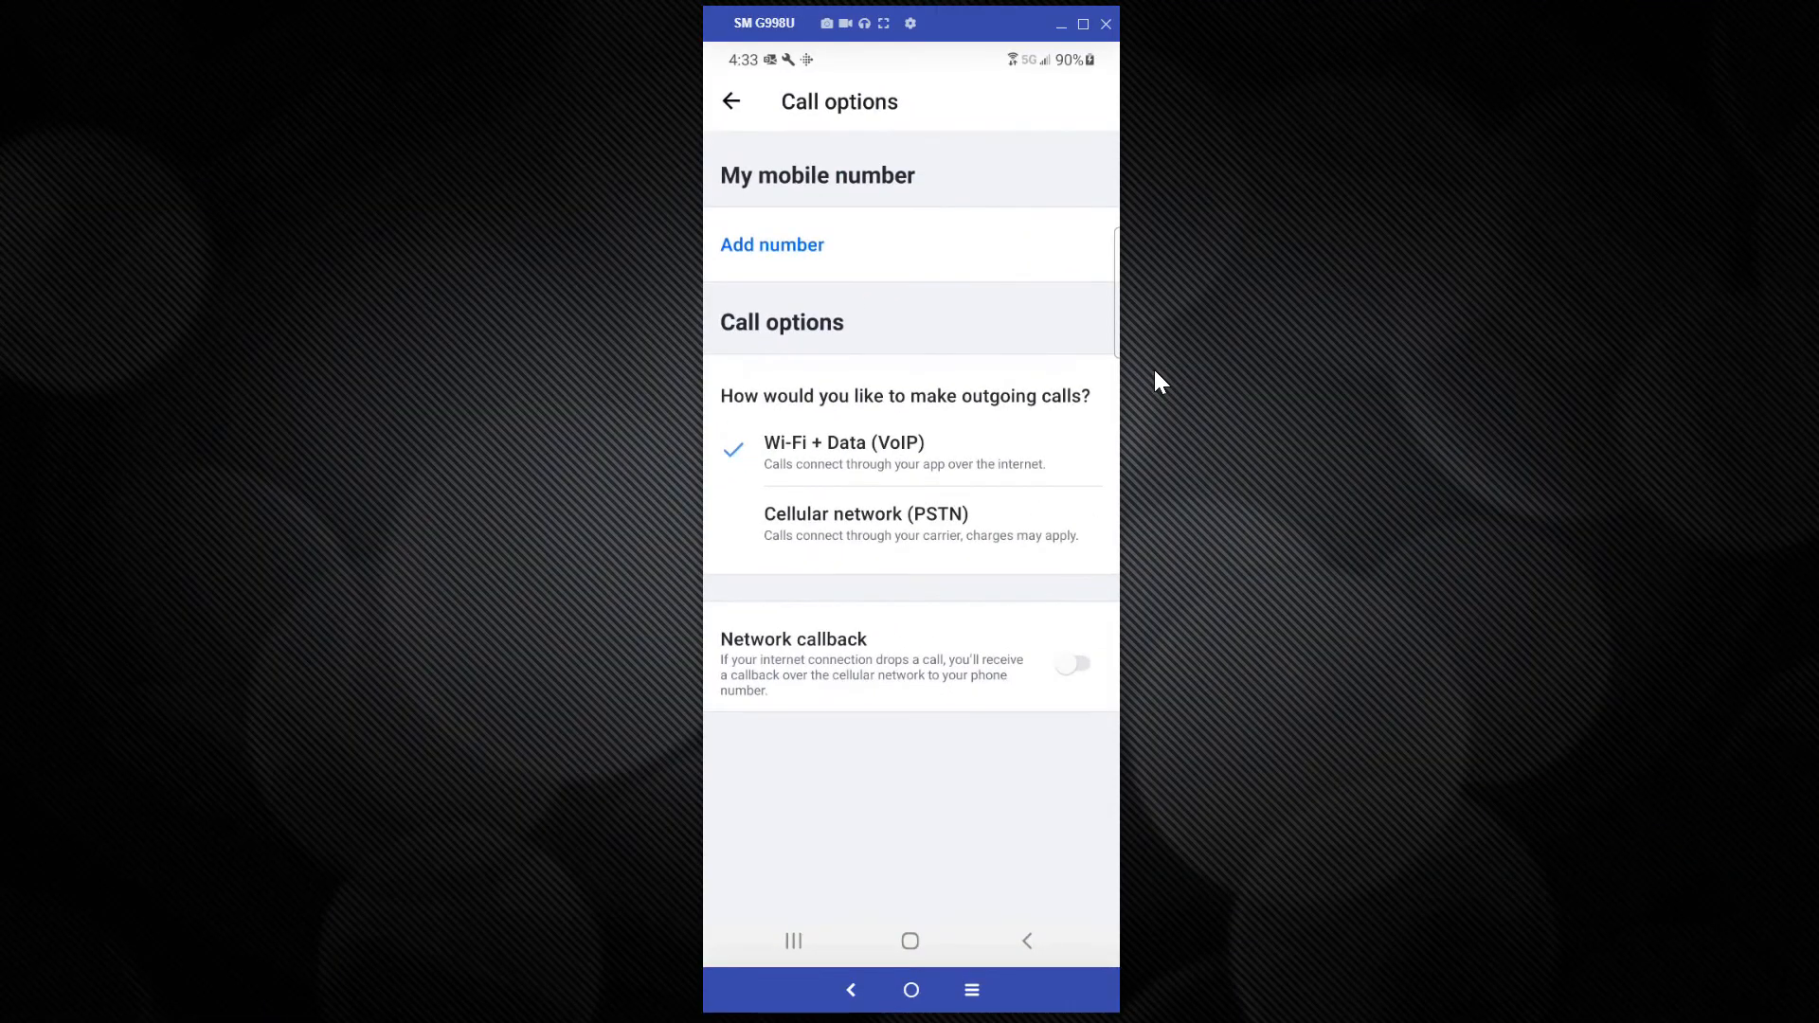
pyautogui.click(1068, 663)
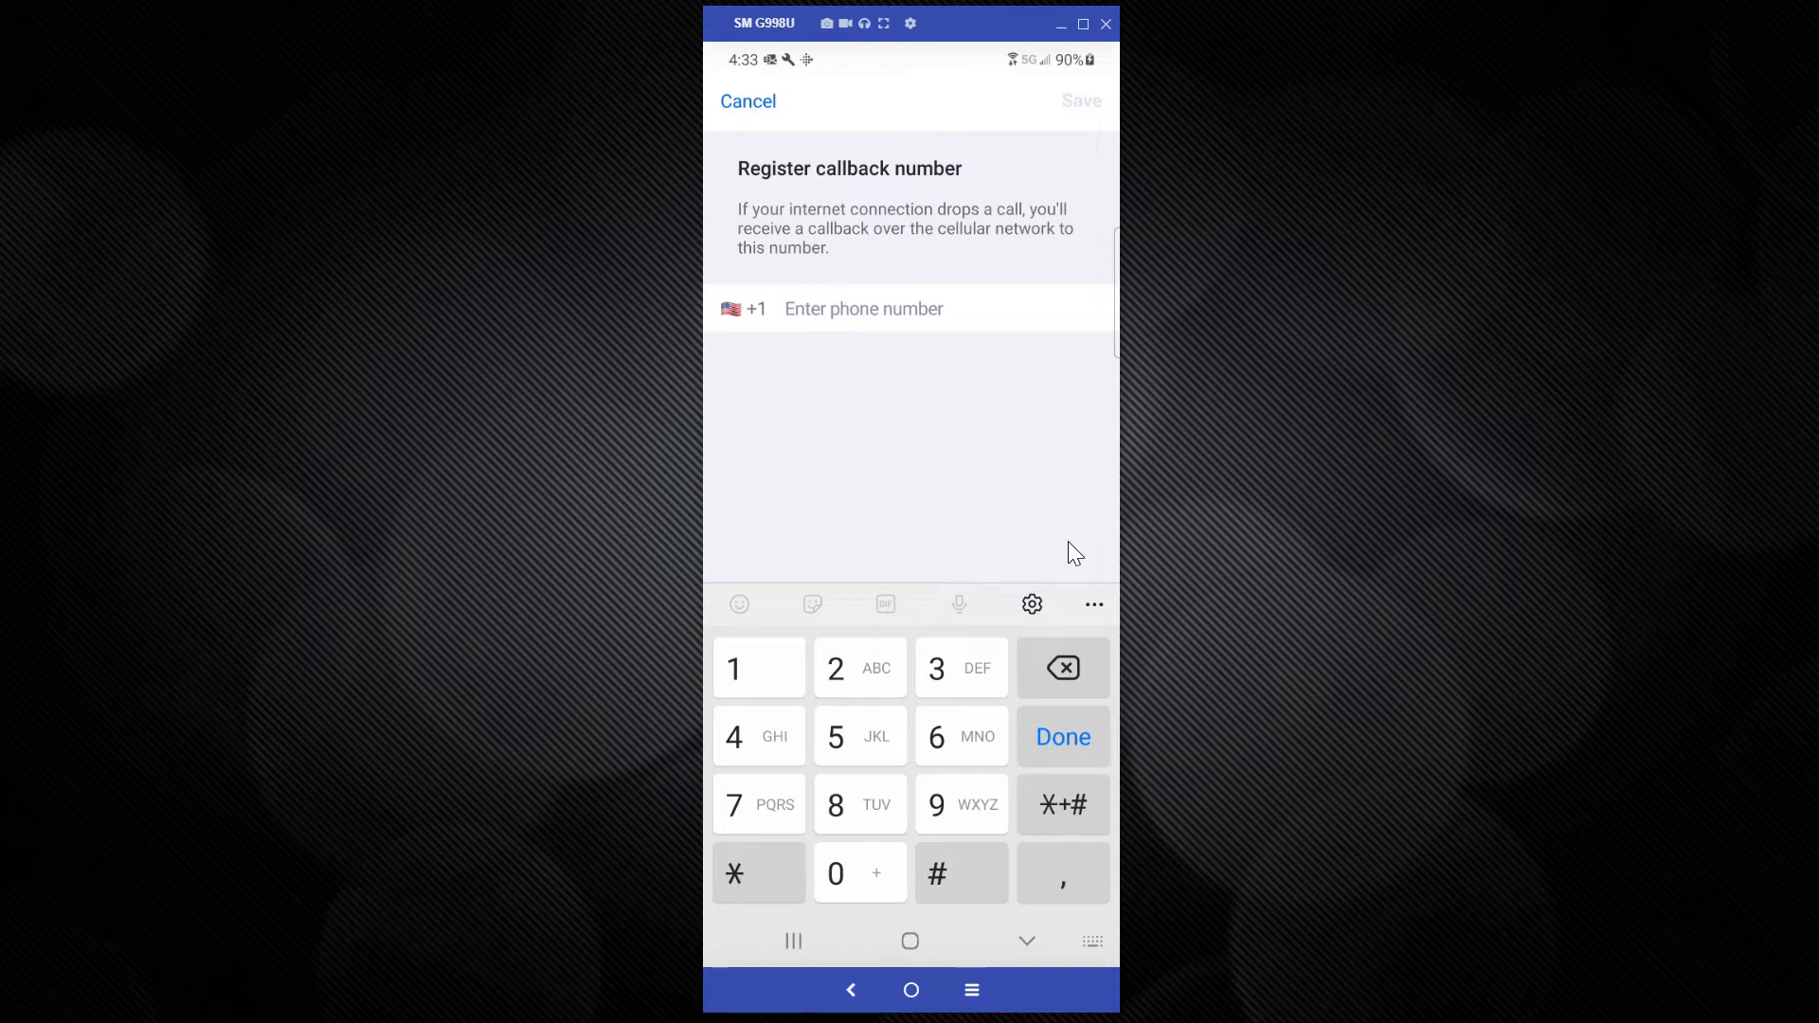
pyautogui.write('(801) 358-7888')
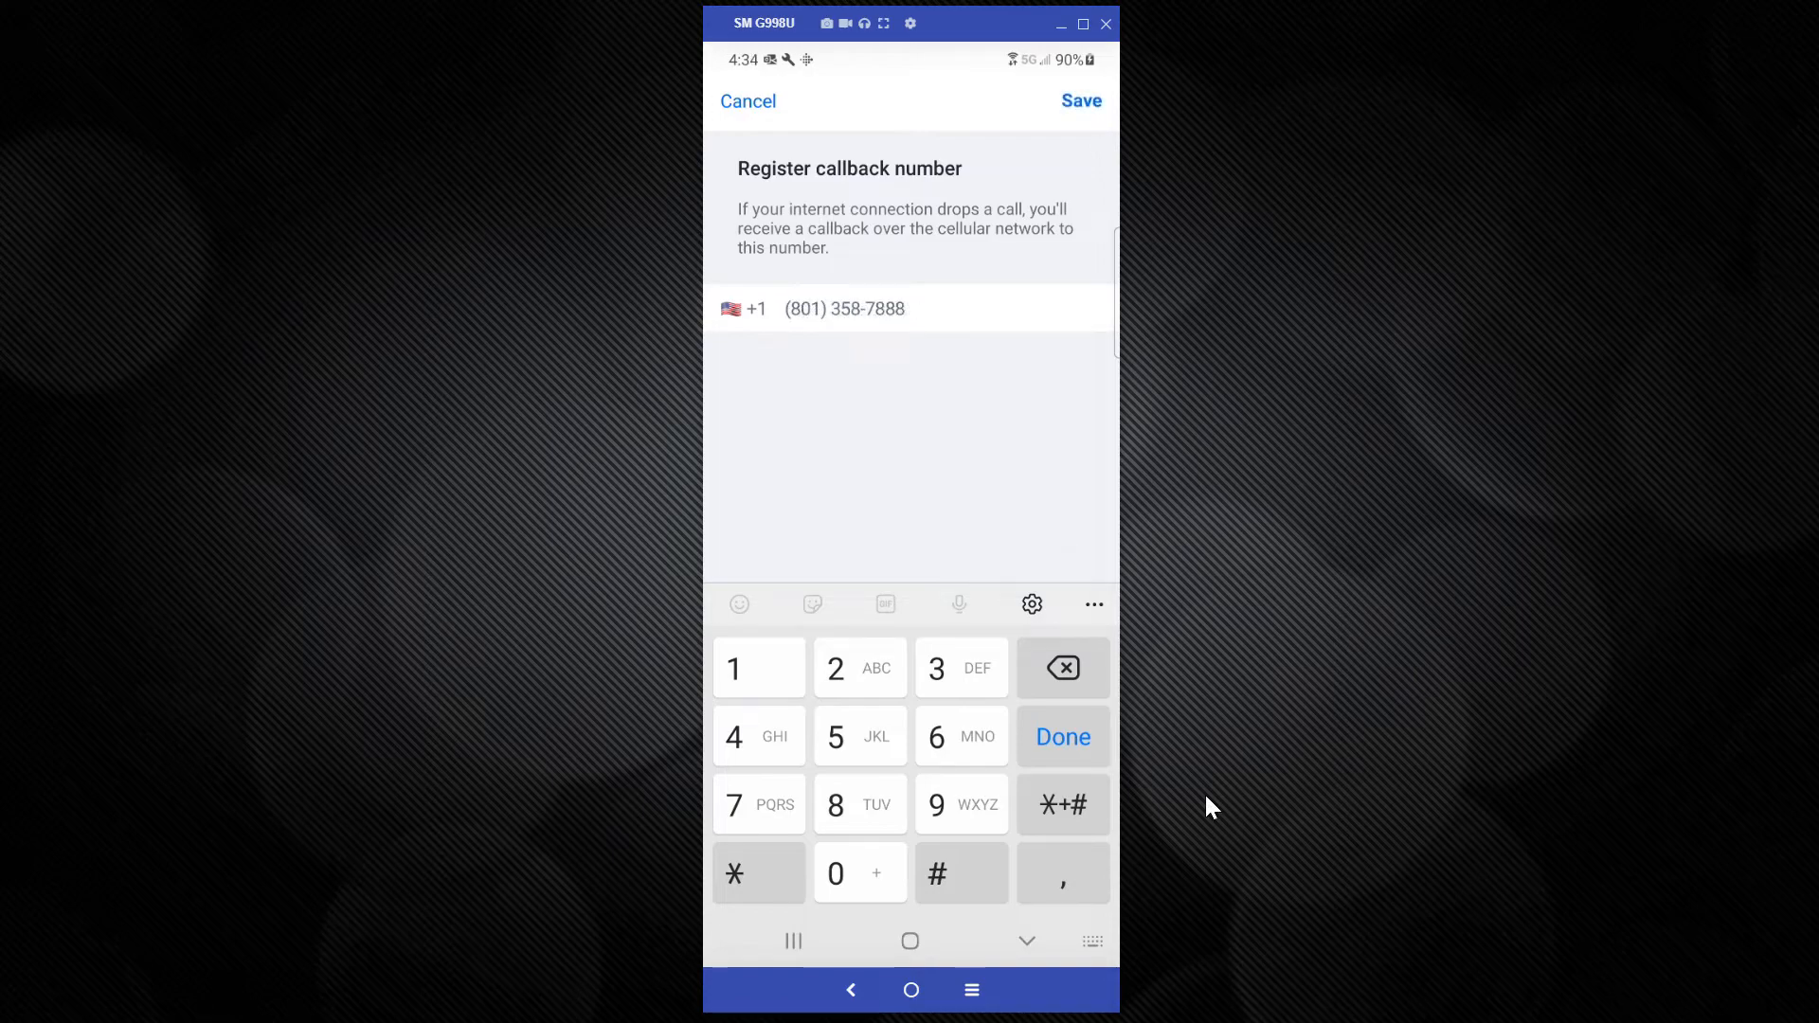
pyautogui.click(1061, 737)
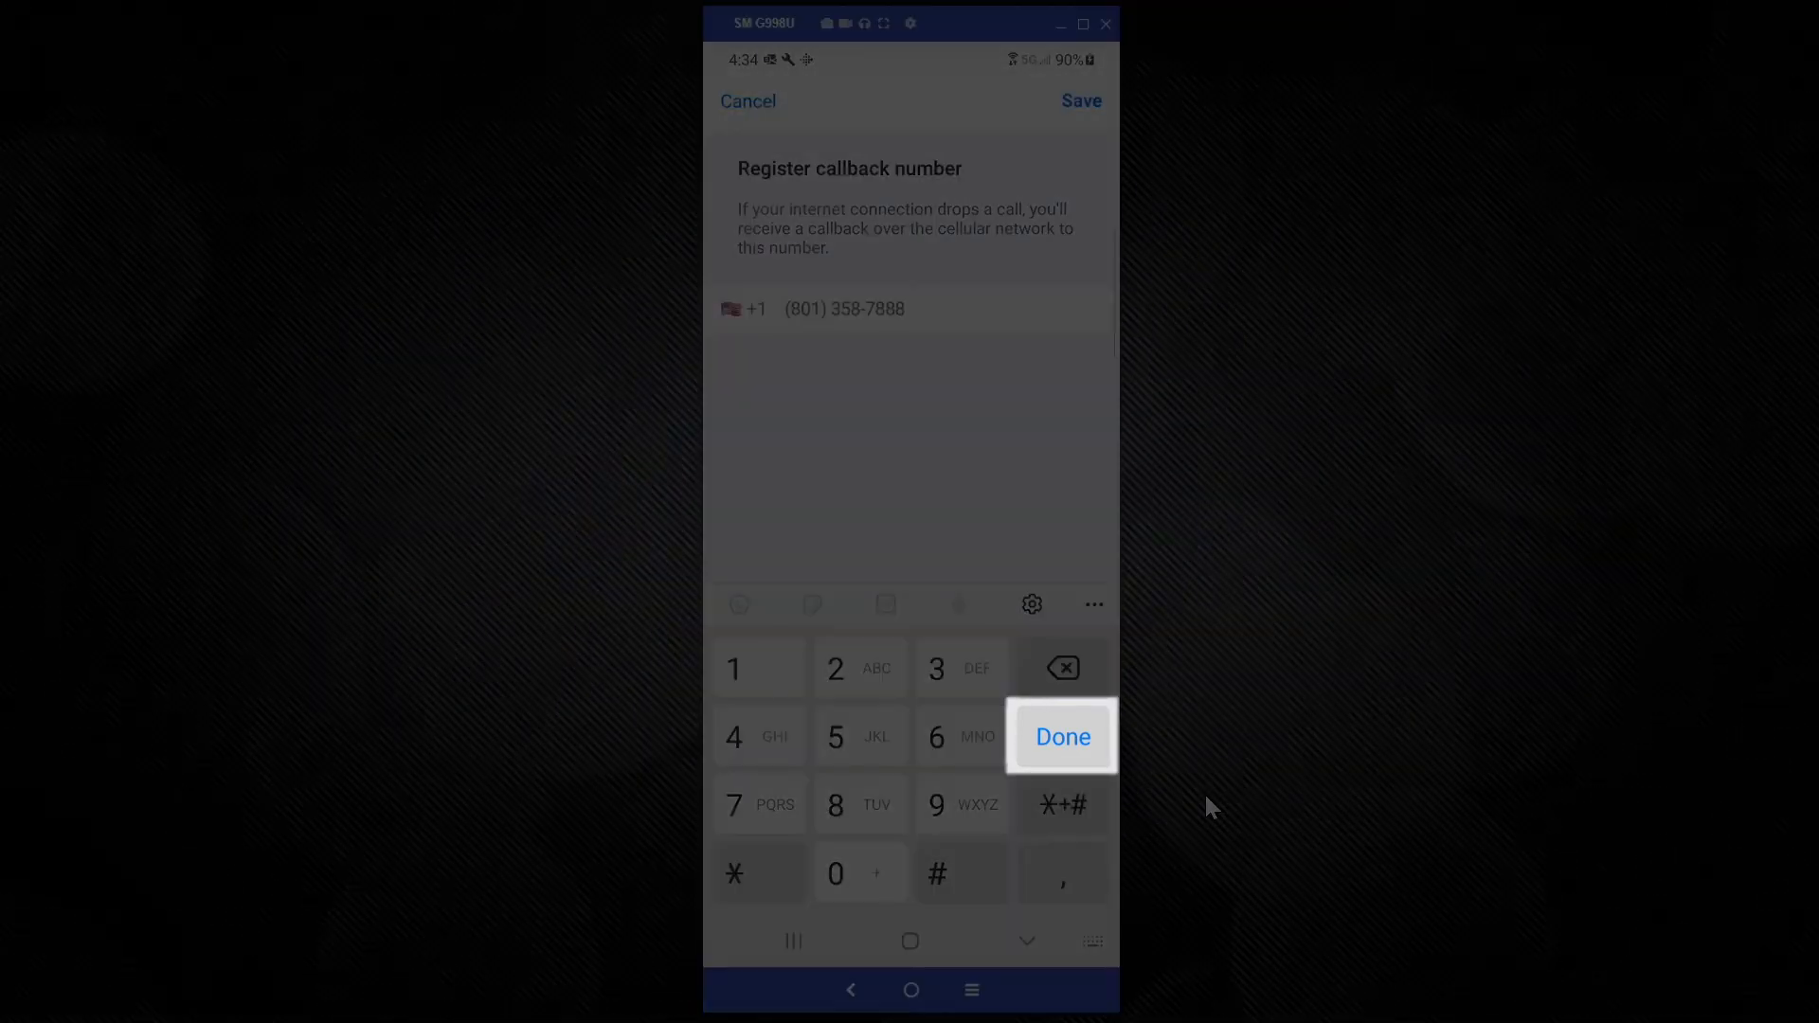
pyautogui.click(1059, 737)
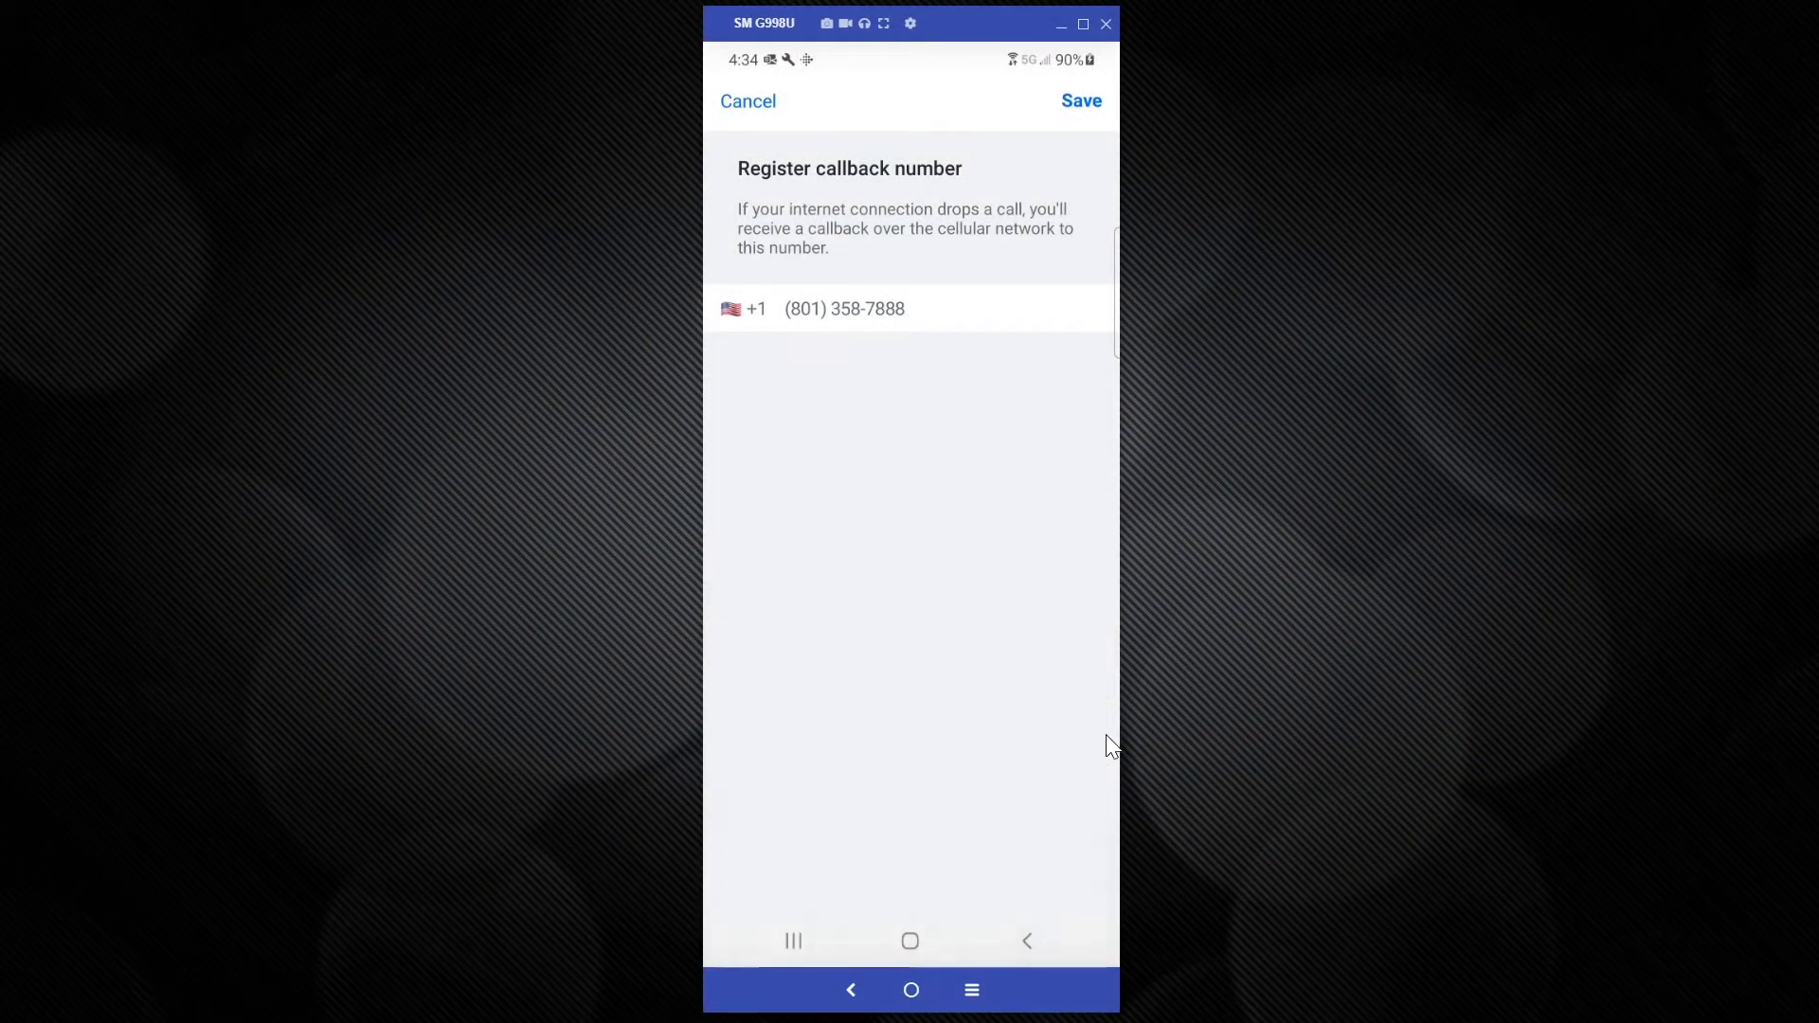
pyautogui.click(1078, 100)
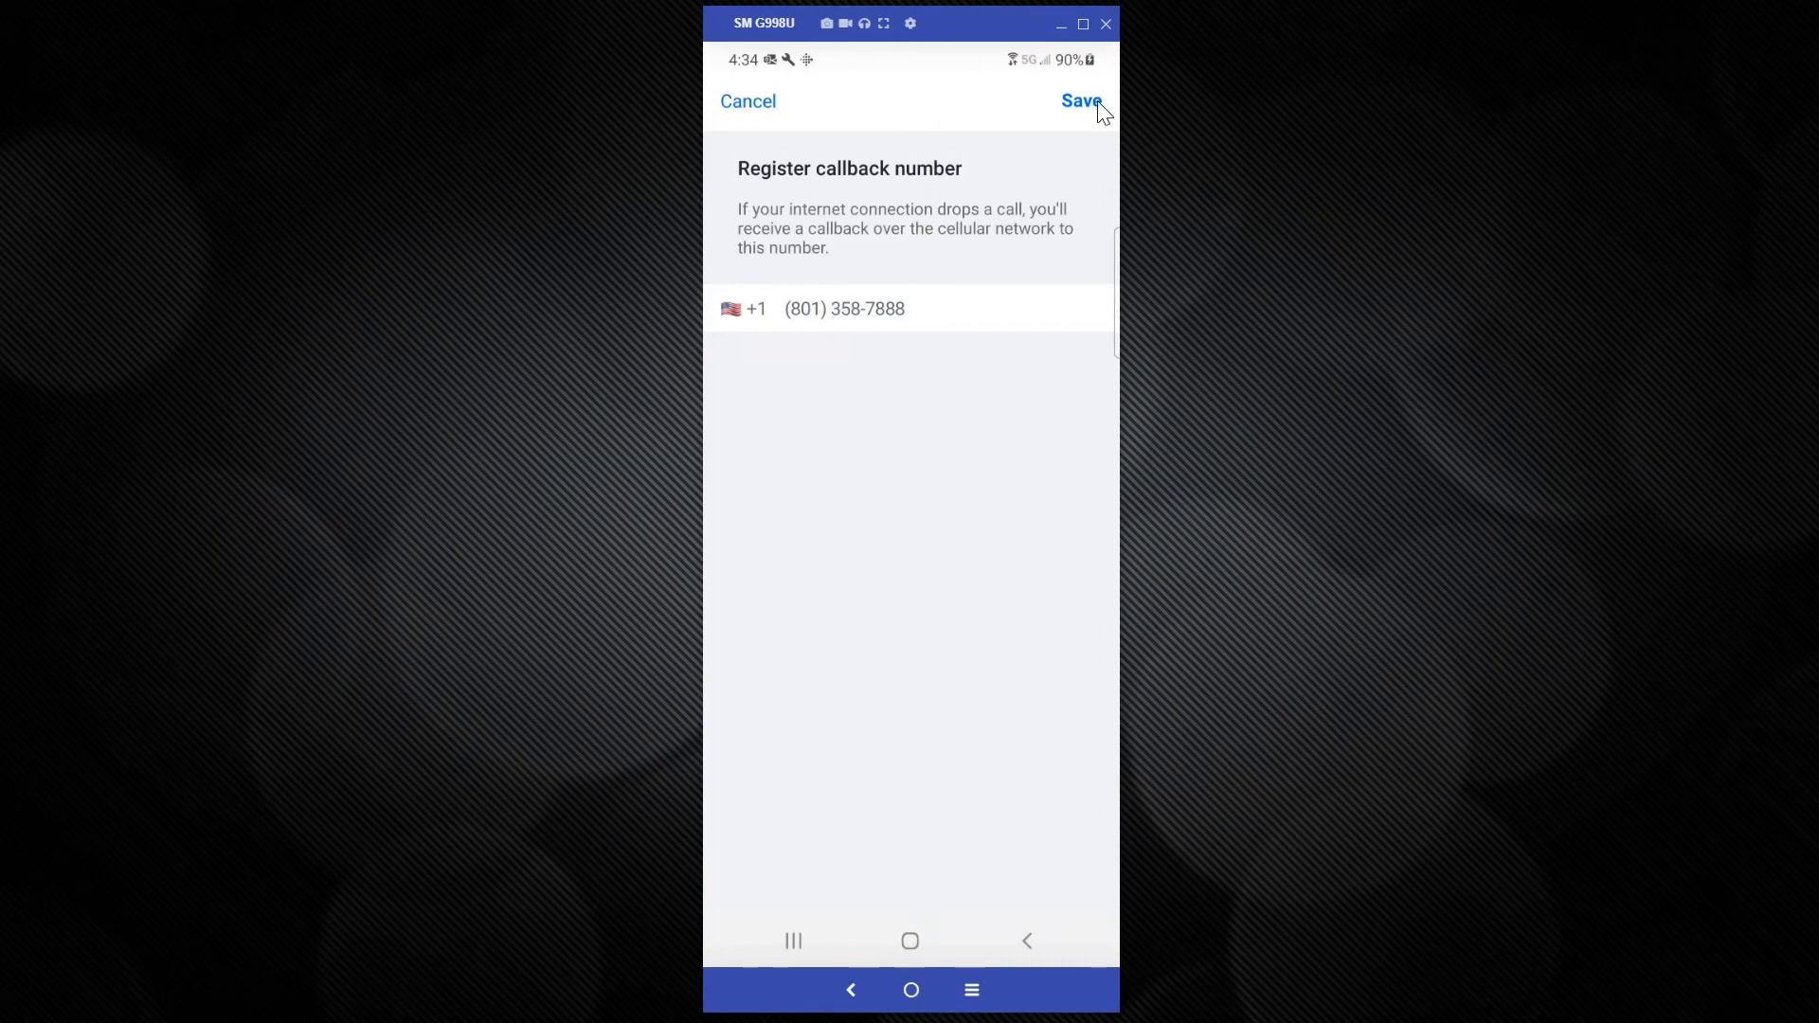
pyautogui.click(1078, 100)
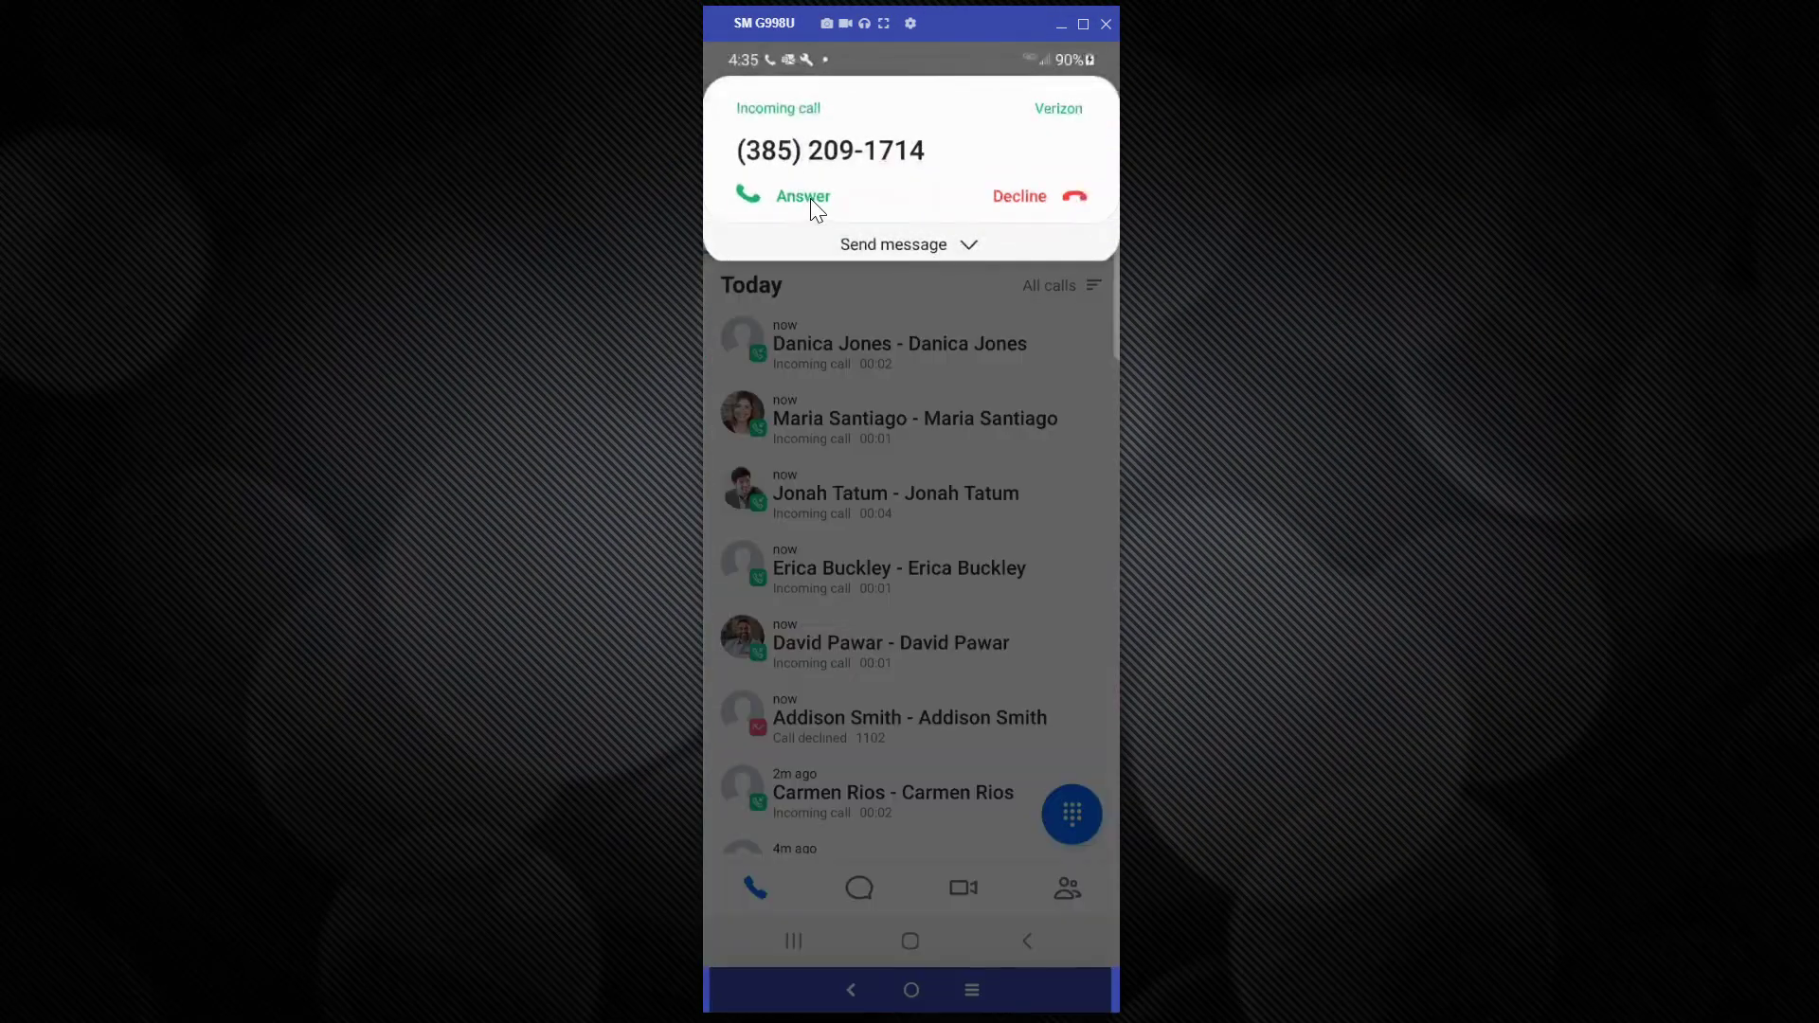
pyautogui.click(801, 195)
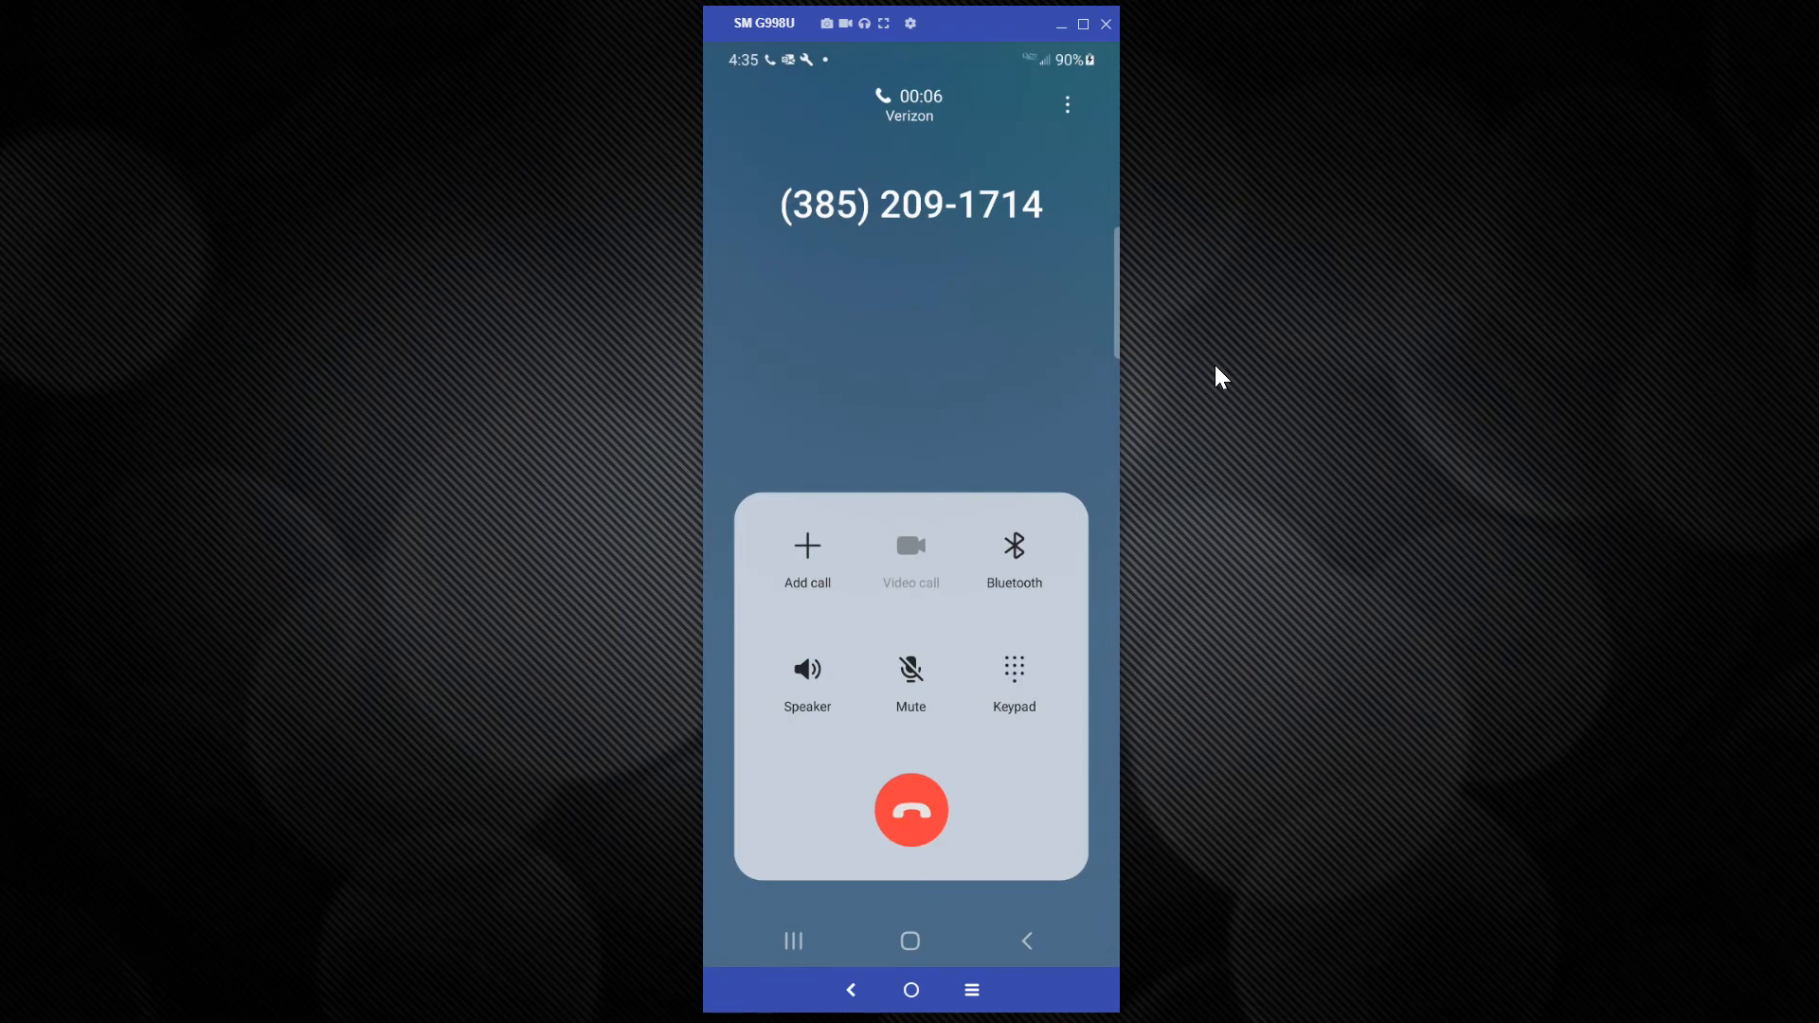
pyautogui.click(1012, 676)
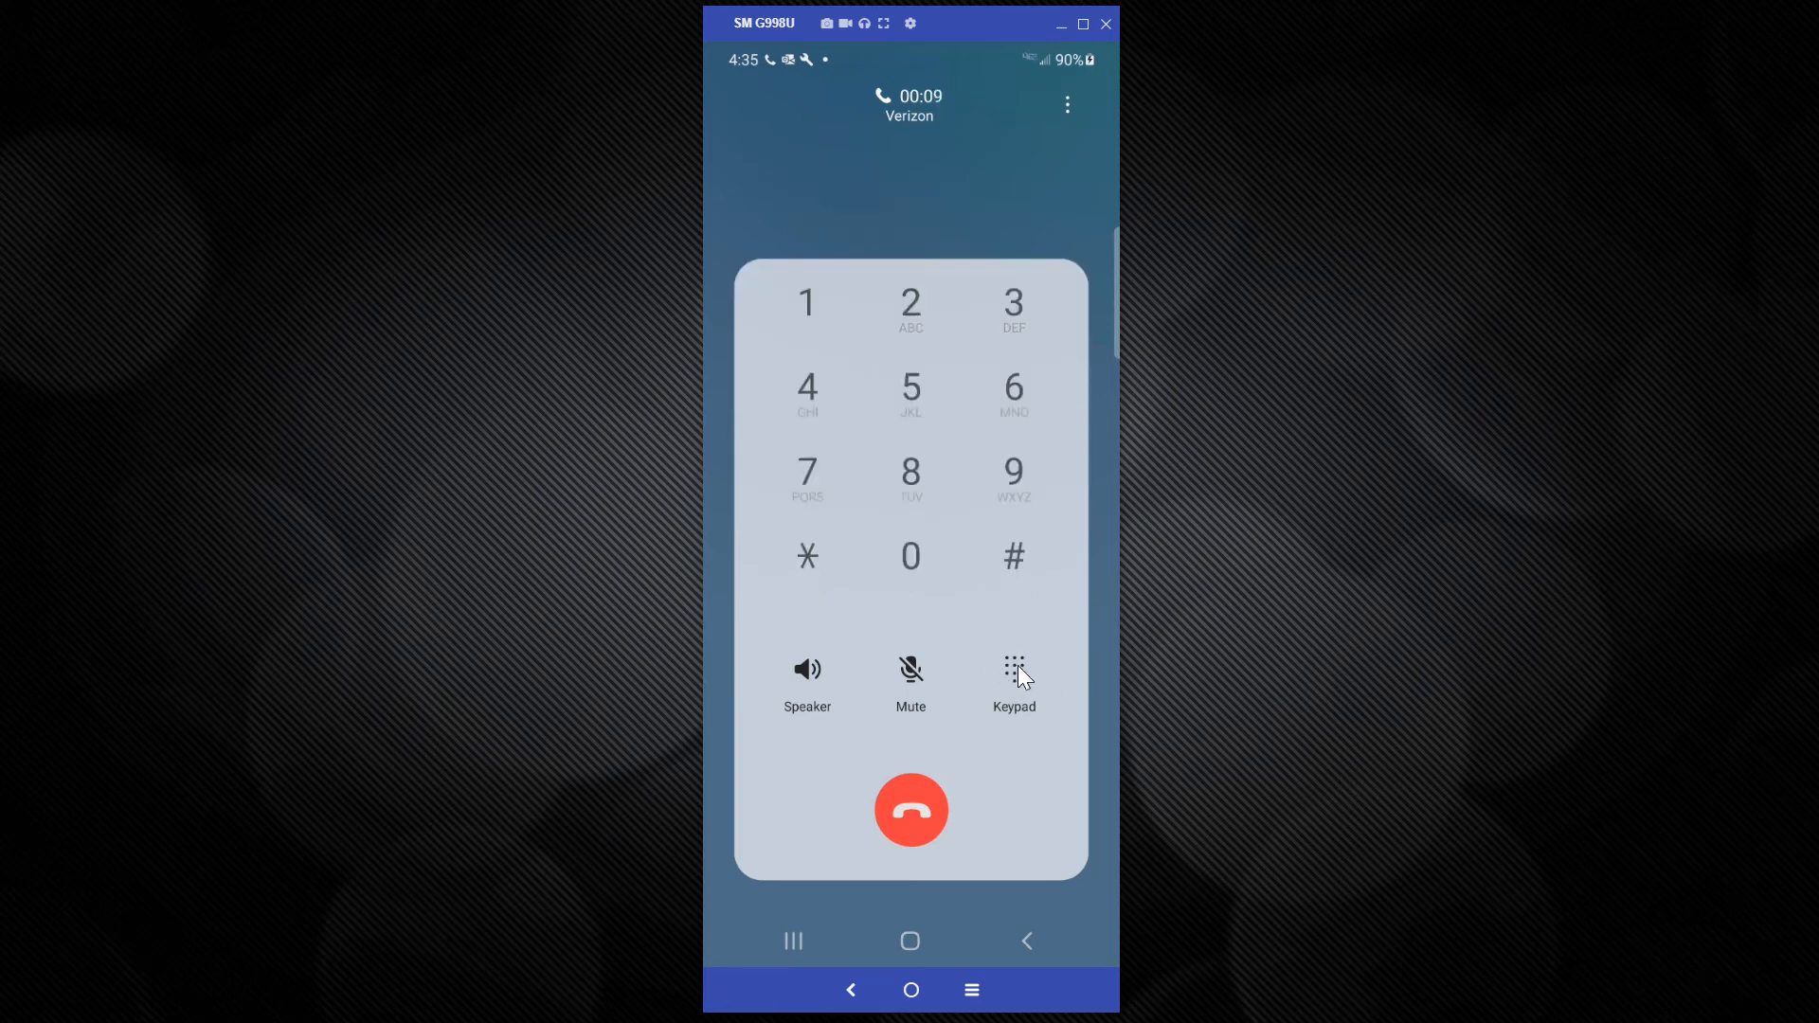
pyautogui.click(1011, 555)
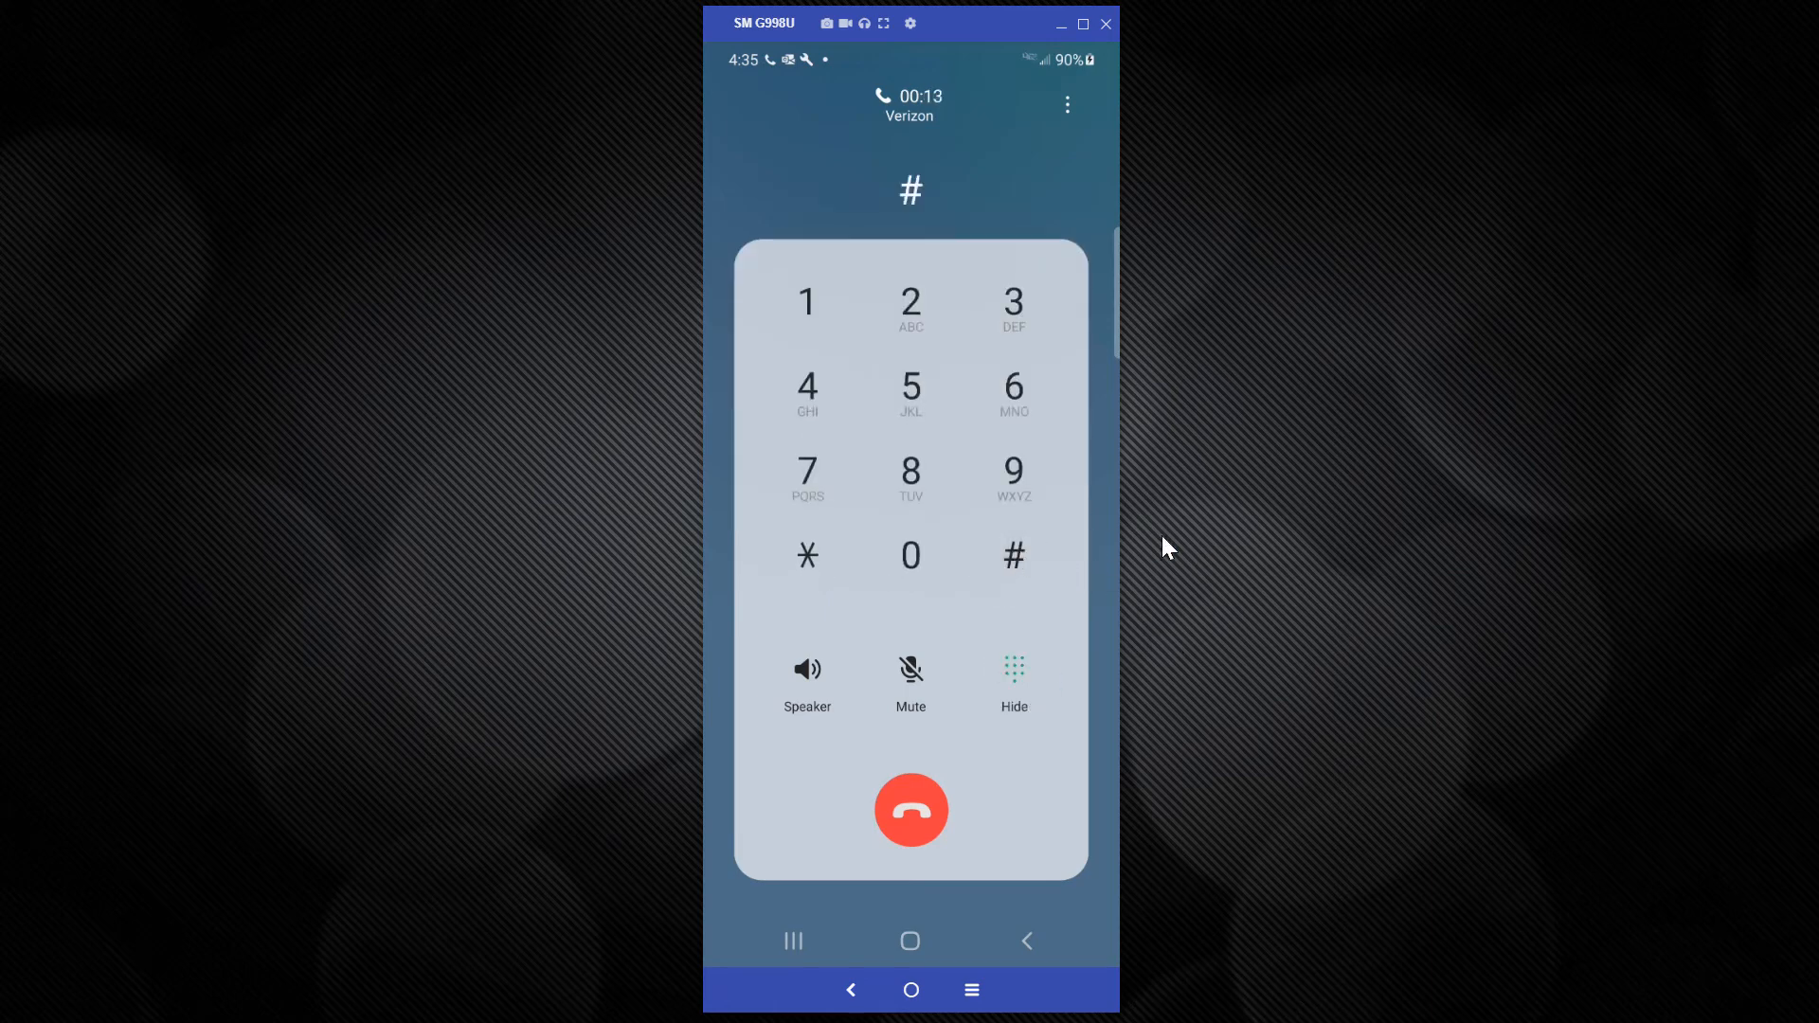
pyautogui.moveTo(1178, 551)
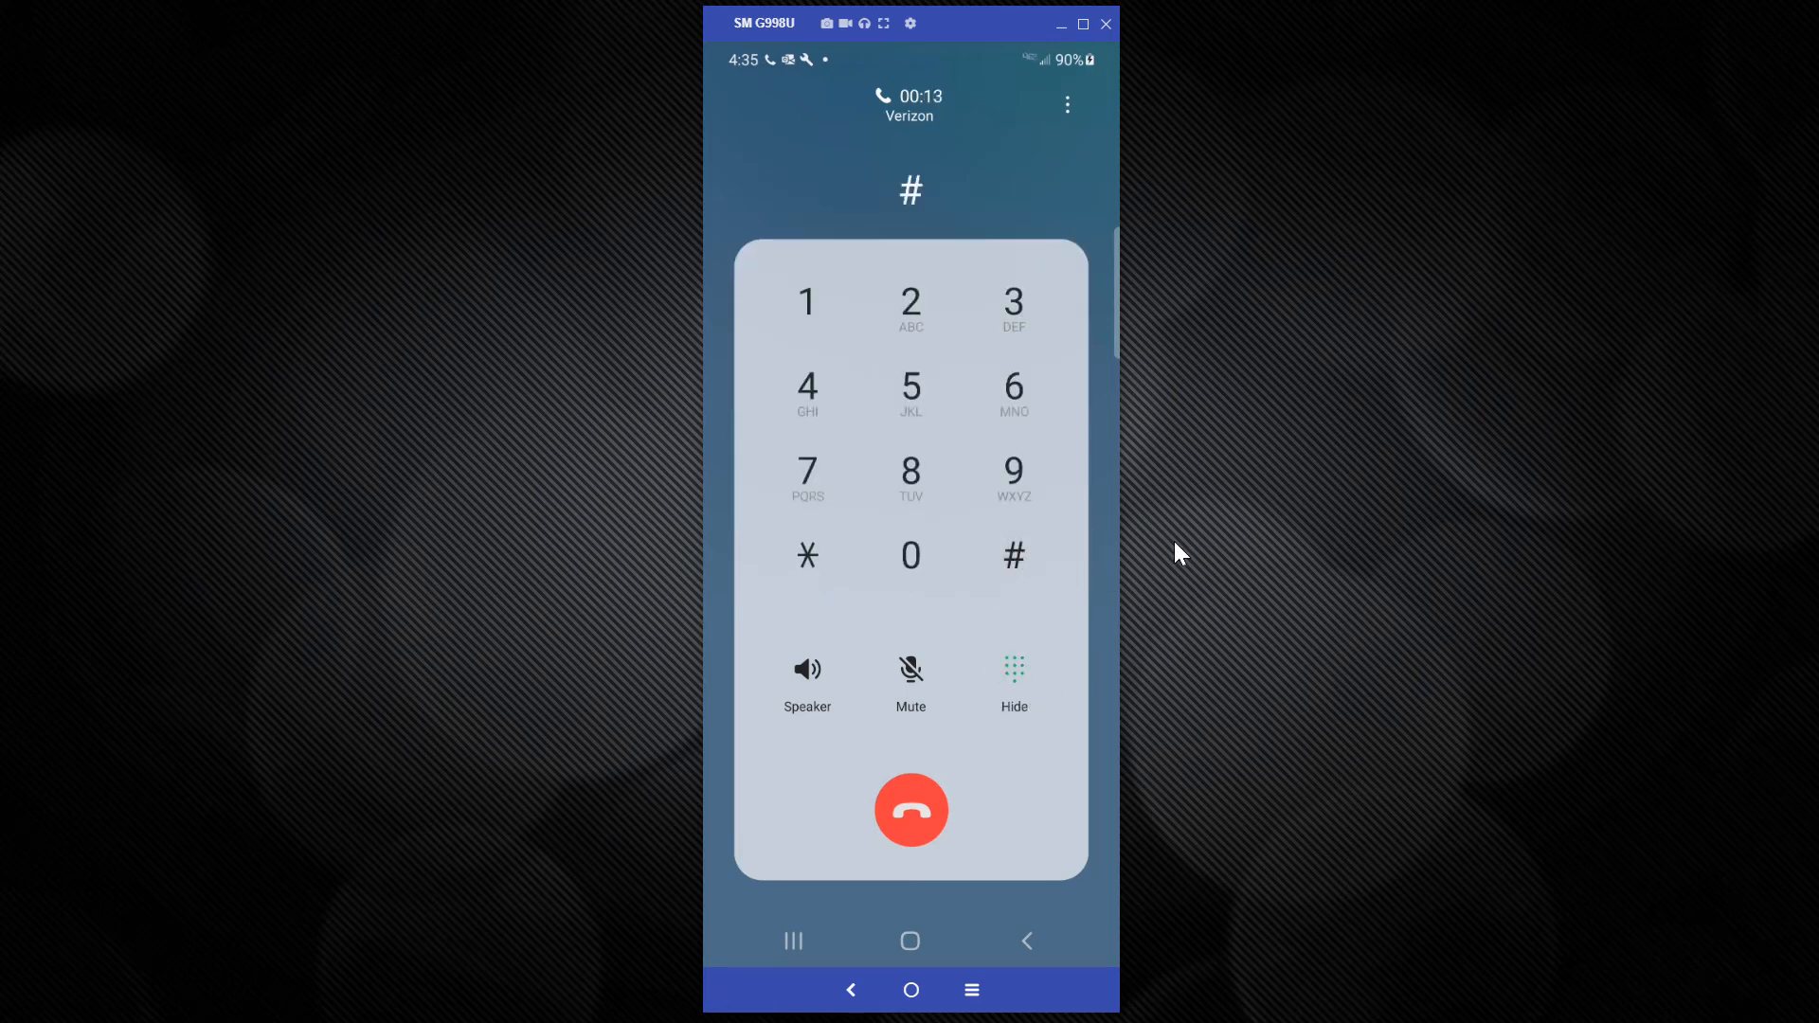